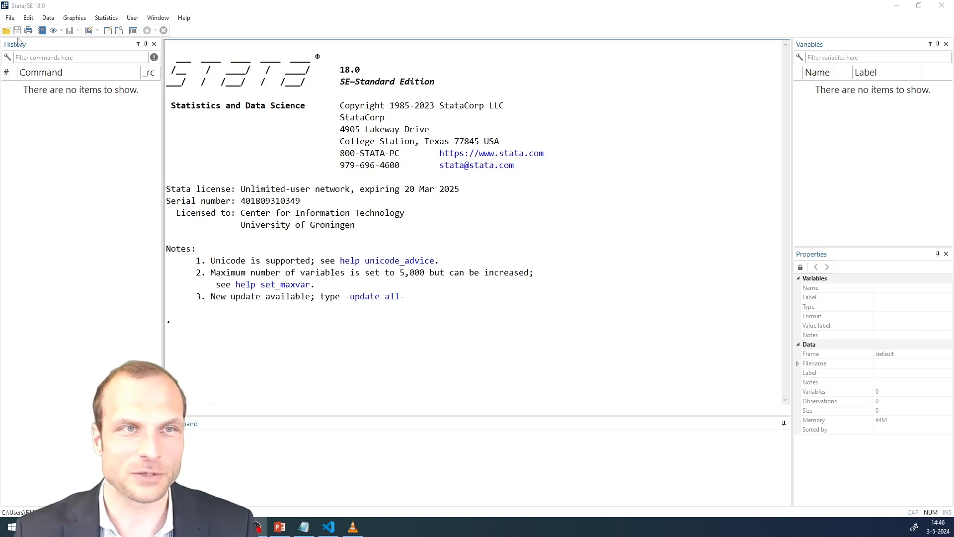
Open '3) Multivariate_Statistics' from Documents in the Do-file Editor
left_click(17, 30)
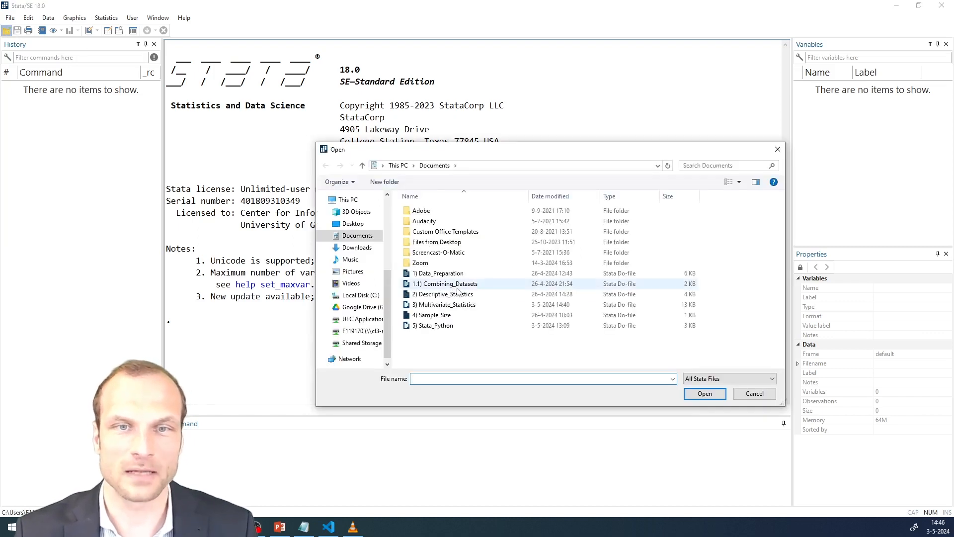
left_click(704, 393)
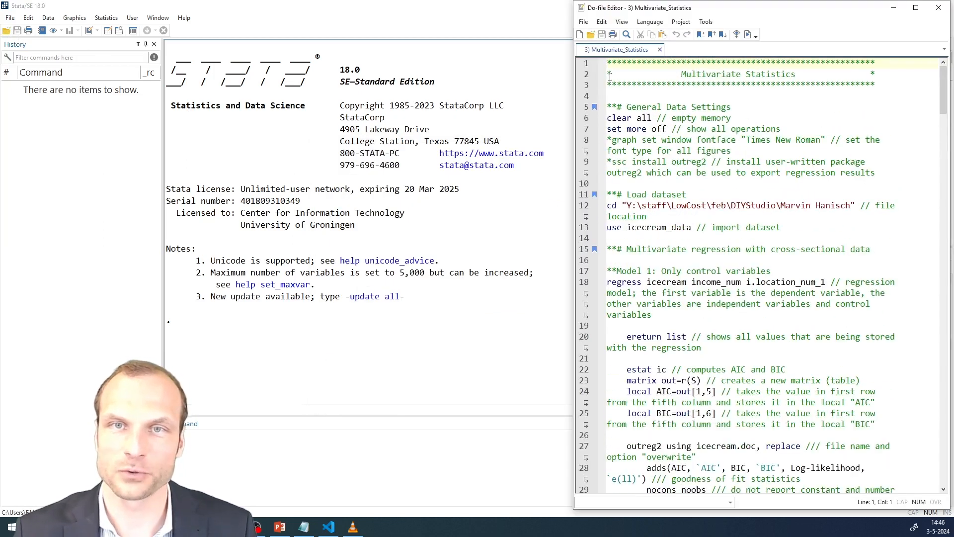
Run do-file lines 1–14, covering the settings and the icecream_data import
left_click_drag(608, 61, 612, 216)
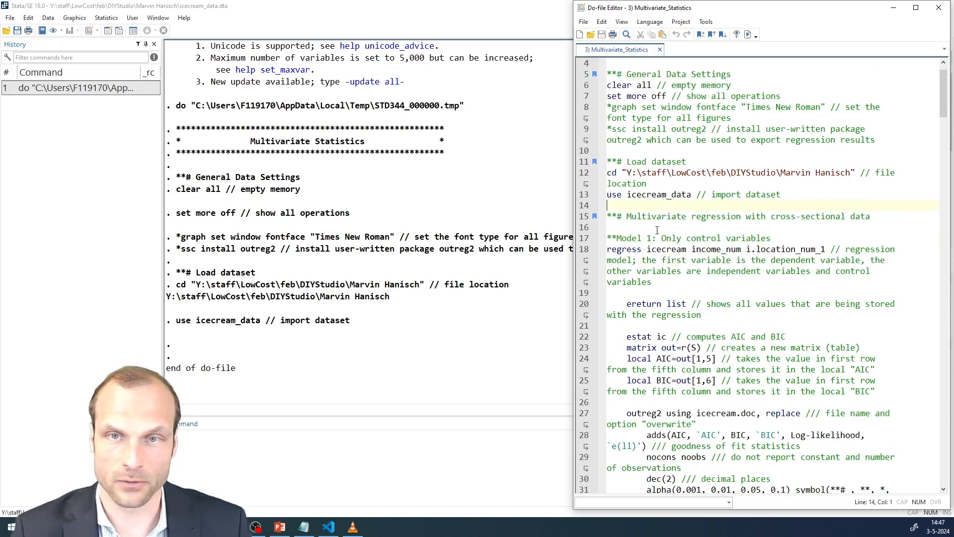
Scroll to 'ssc install utest' on line 137 and execute it
scroll("down", 3)
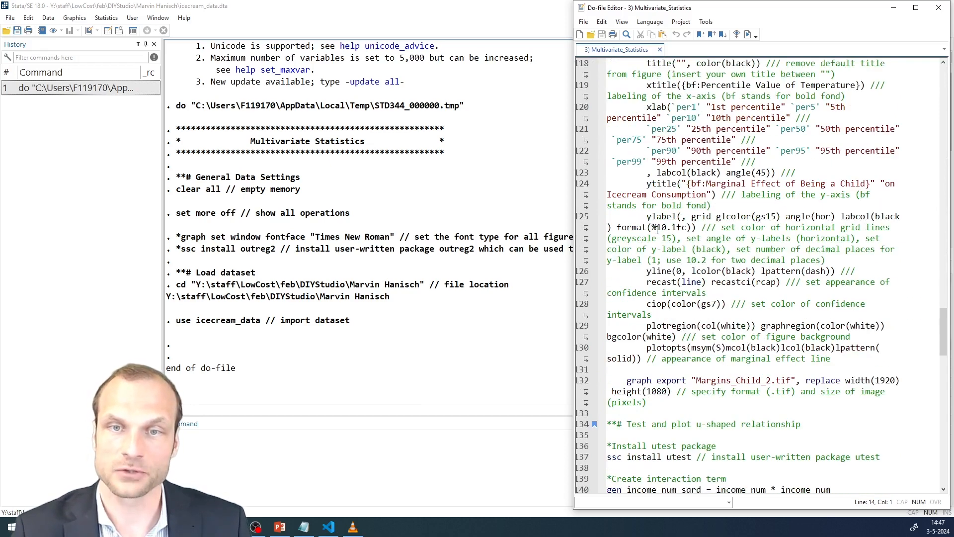
scroll("down", 3)
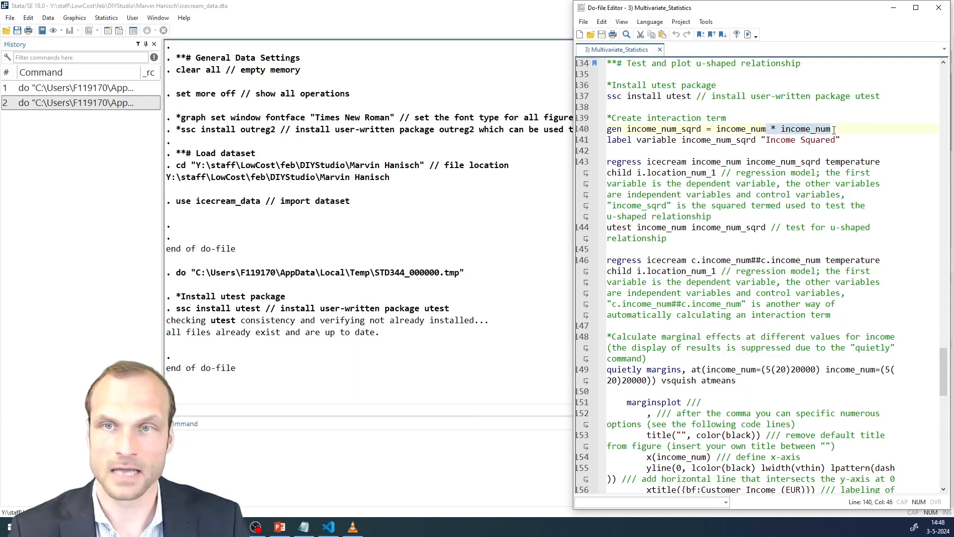
Change line 140 to income_num^2 and run lines 140–141, labelling it 'Income Squared'
type("^^")
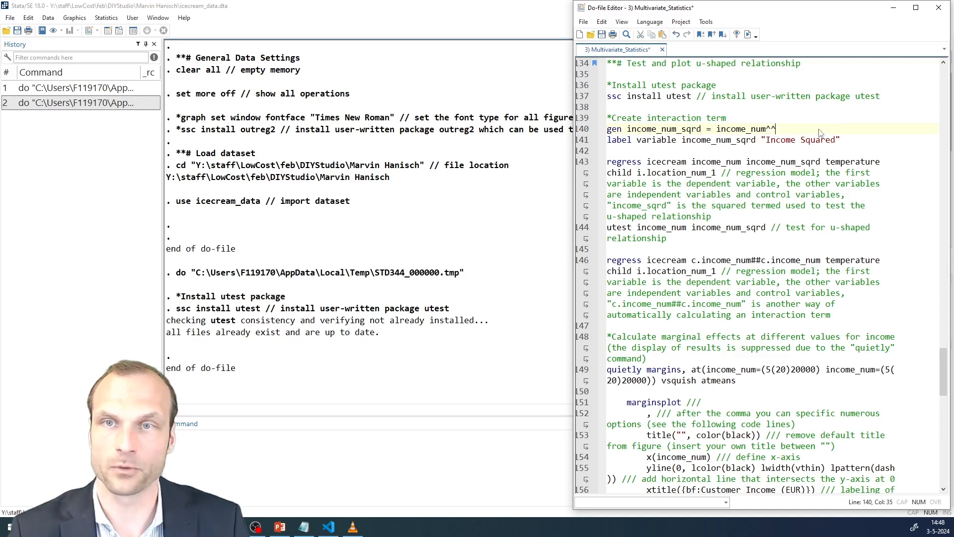
type("2")
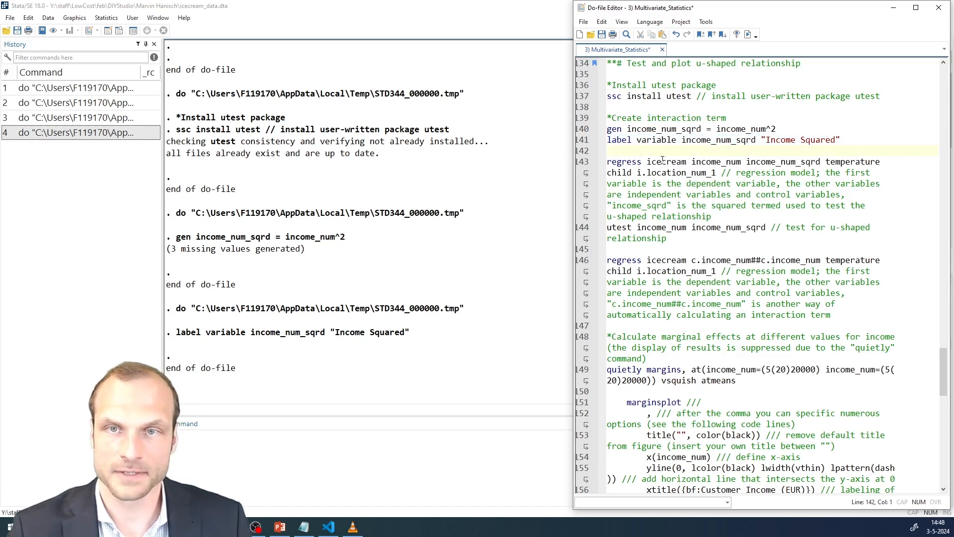
double_click(666, 161)
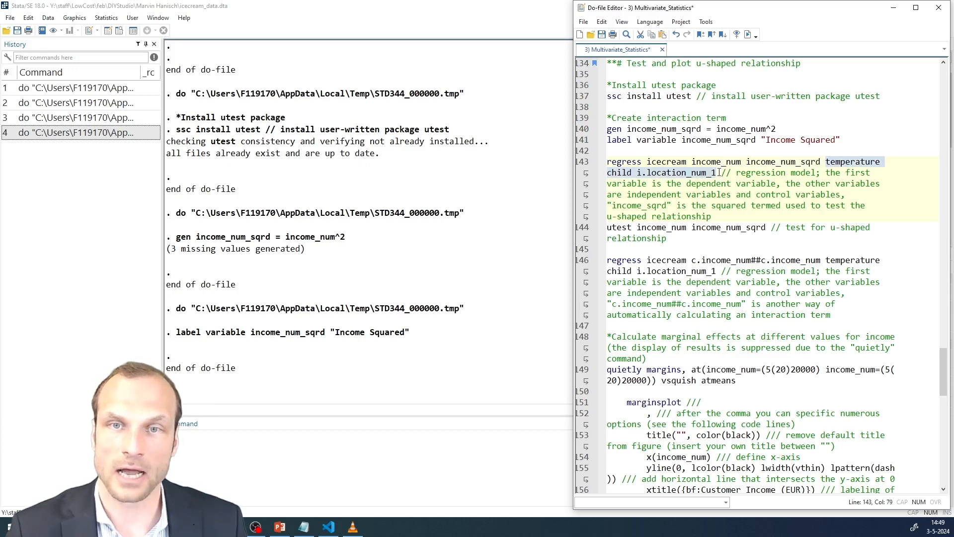
Run the line-143 regression of icecream on income_num, income_num_sqrd and the controls
left_click_drag(718, 173, 607, 228)
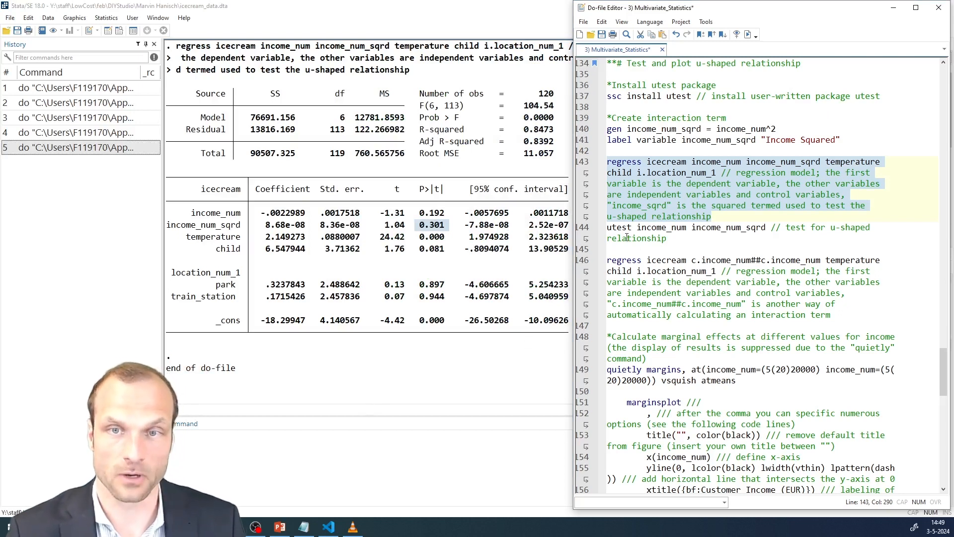
left_click(627, 238)
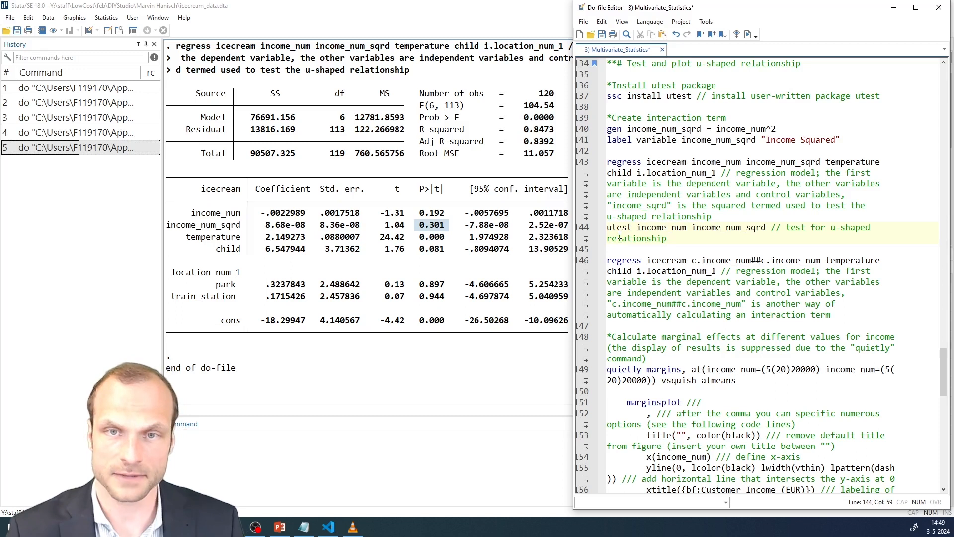
Review the utest output and return the editor to the utest line
left_click(619, 227)
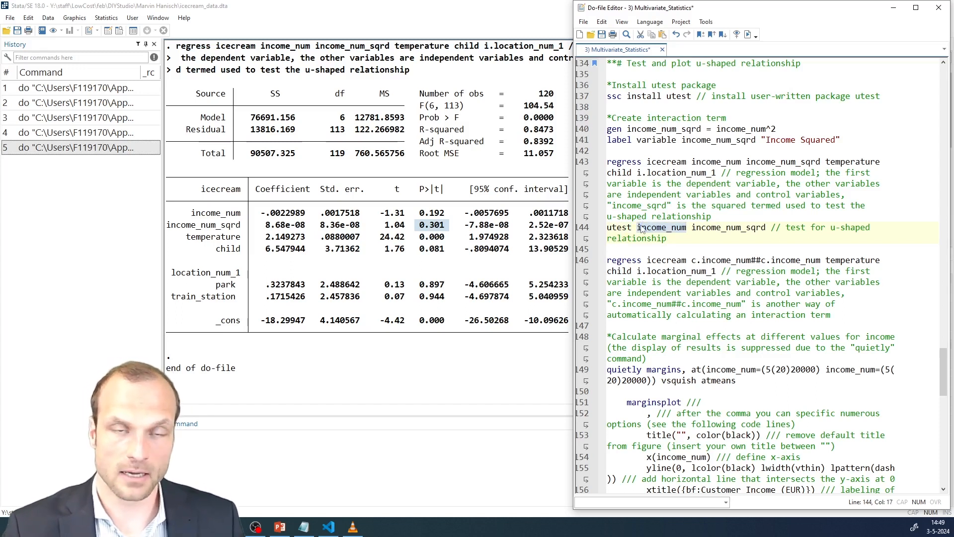
mouse_move(712, 232)
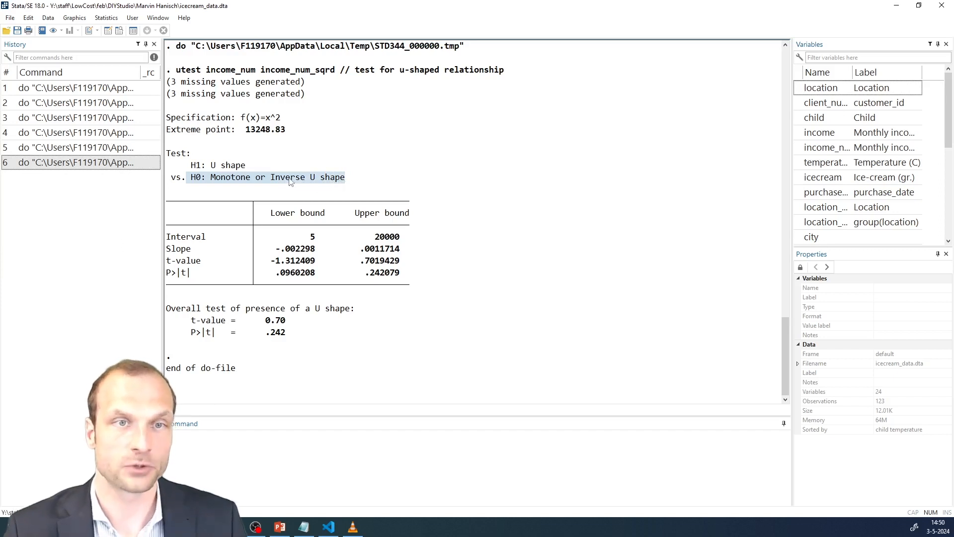
mouse_move(277, 190)
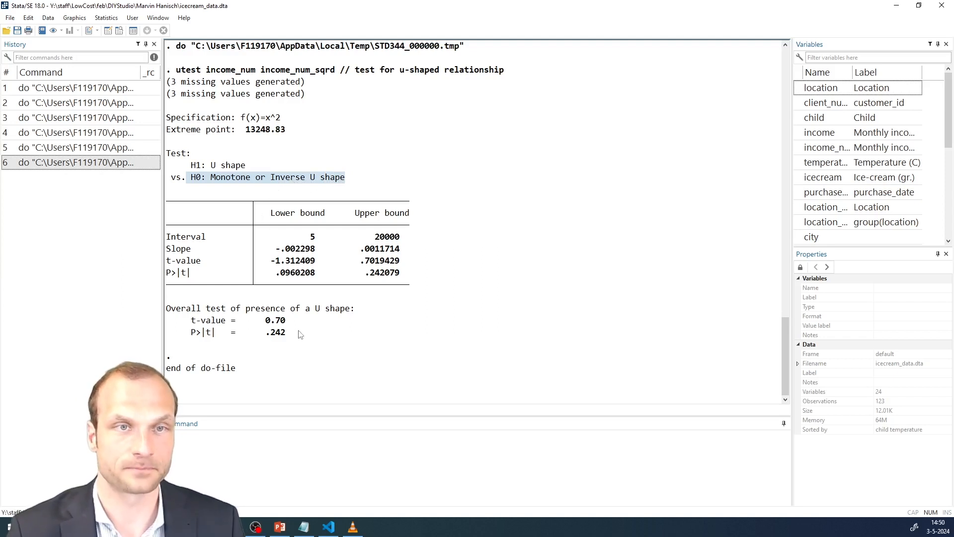
mouse_move(309, 324)
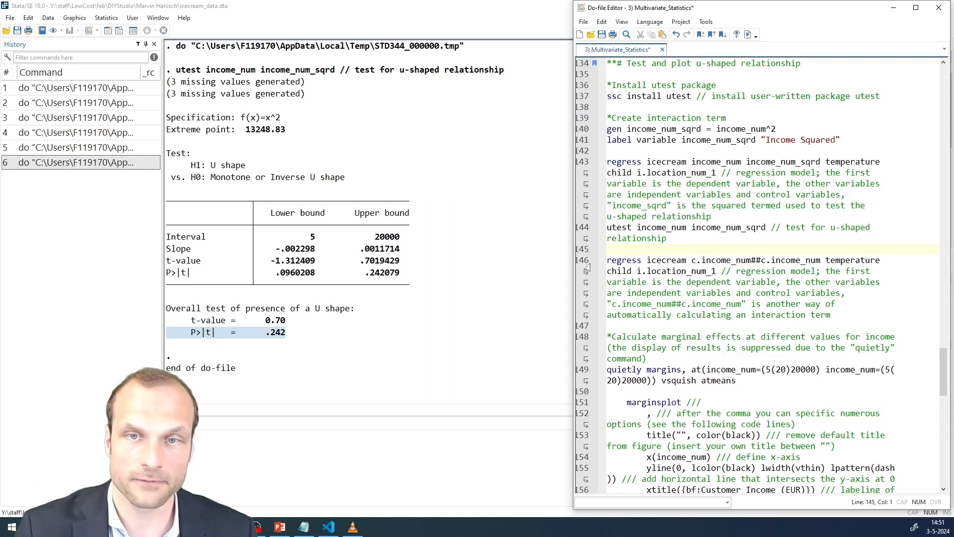
Run the line-146 regression with c.income_num##c.income_num, highlighting the ## syntax
left_click_drag(606, 260, 608, 326)
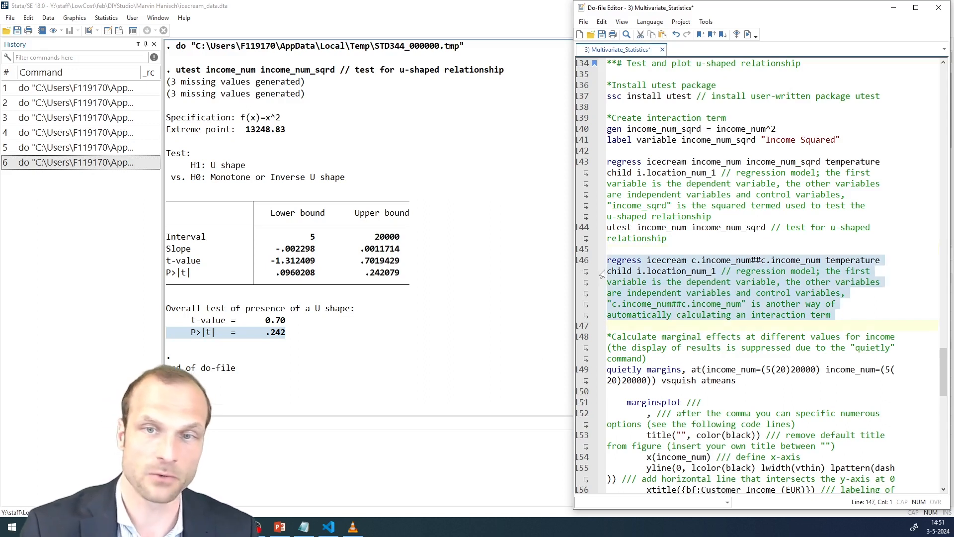
left_click(609, 325)
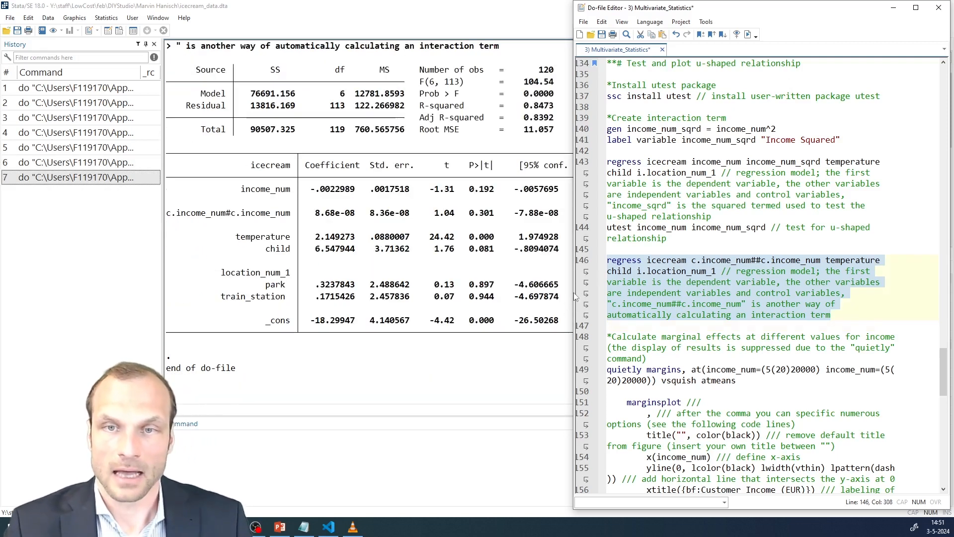
left_click(691, 260)
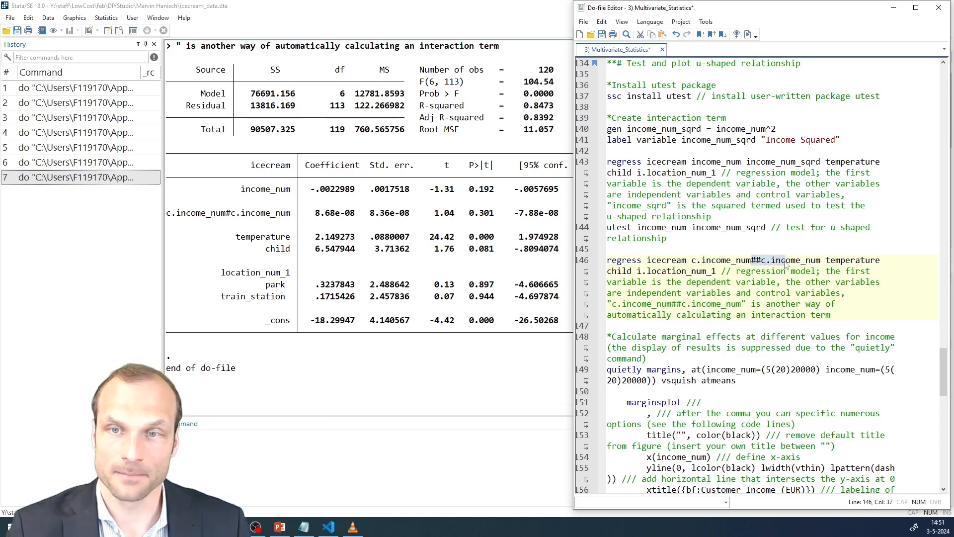
left_click(699, 260)
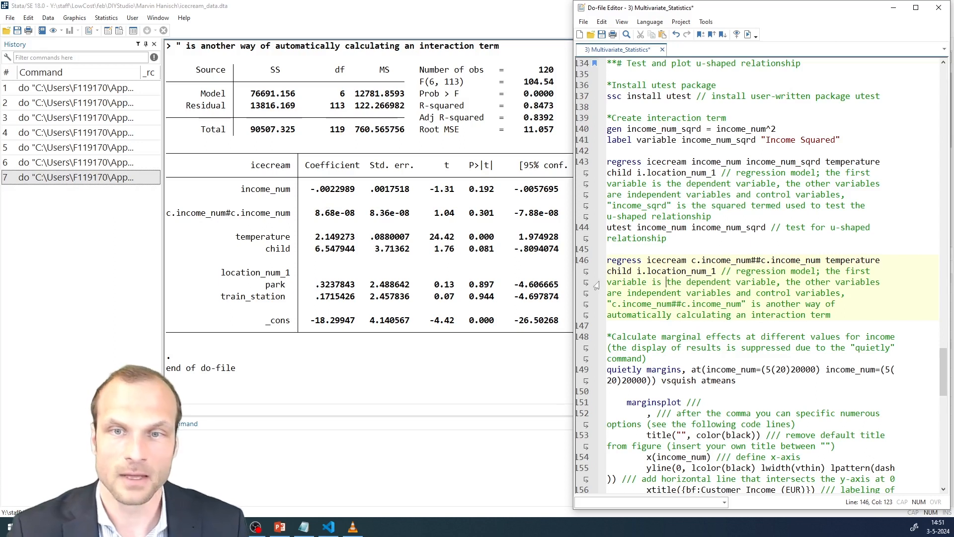
Run the quietly margins line 149 for income 5 to 20000 in steps of 20
scroll("down", 3)
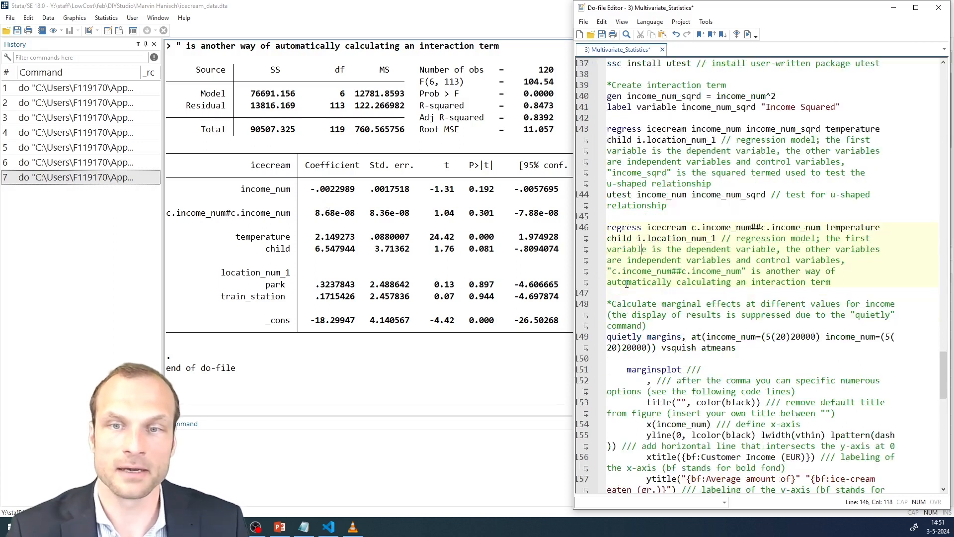
scroll("down", 3)
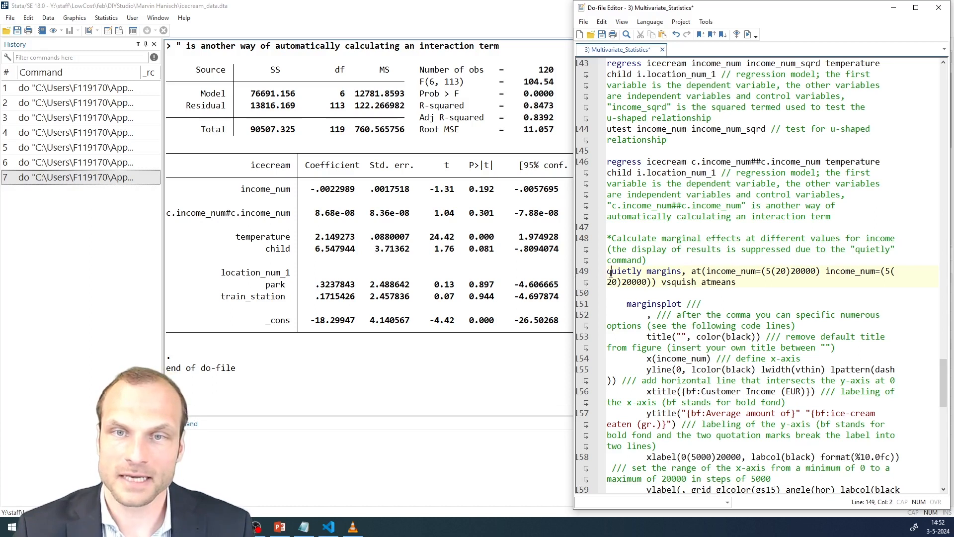
double_click(623, 271)
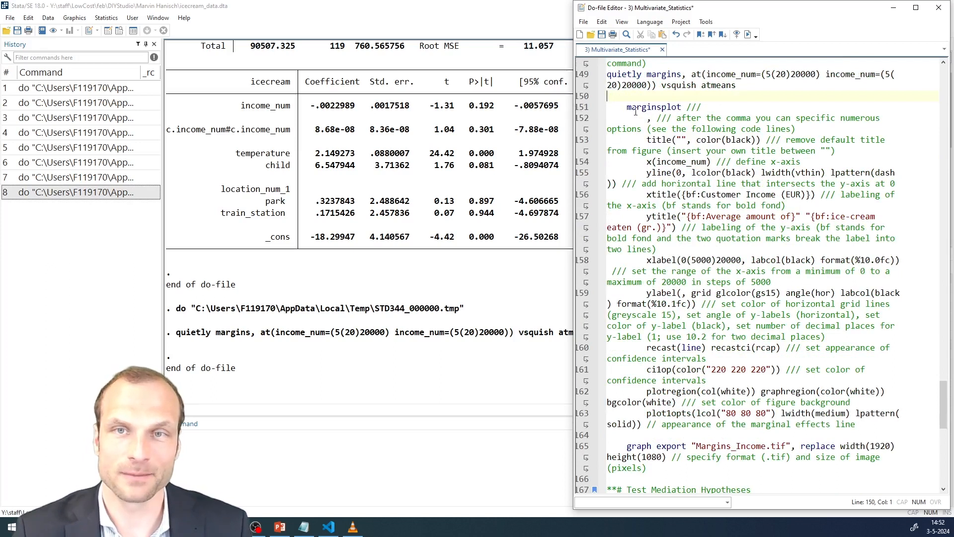
Enter marginsplot, then run the styled marginsplot block on lines 151–163
double_click(652, 107)
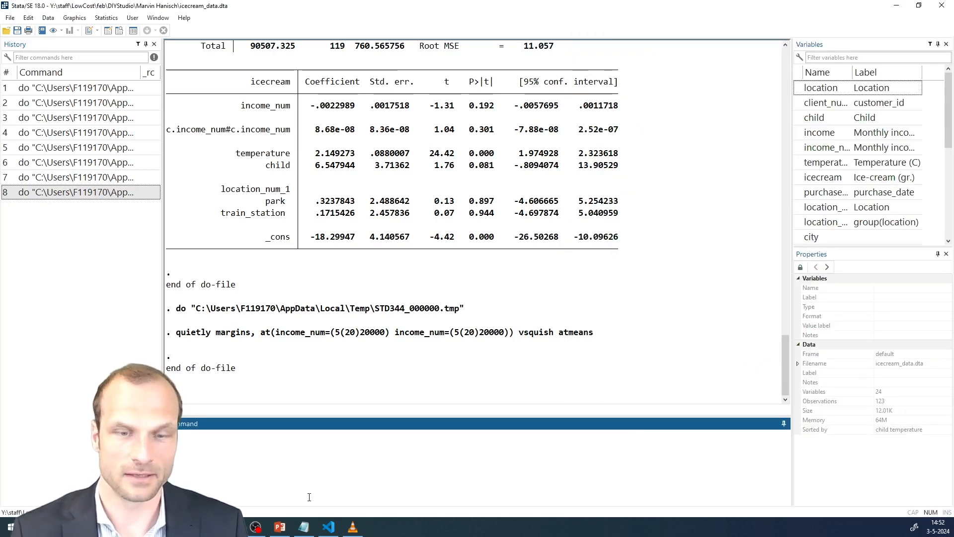
type("marginsplot")
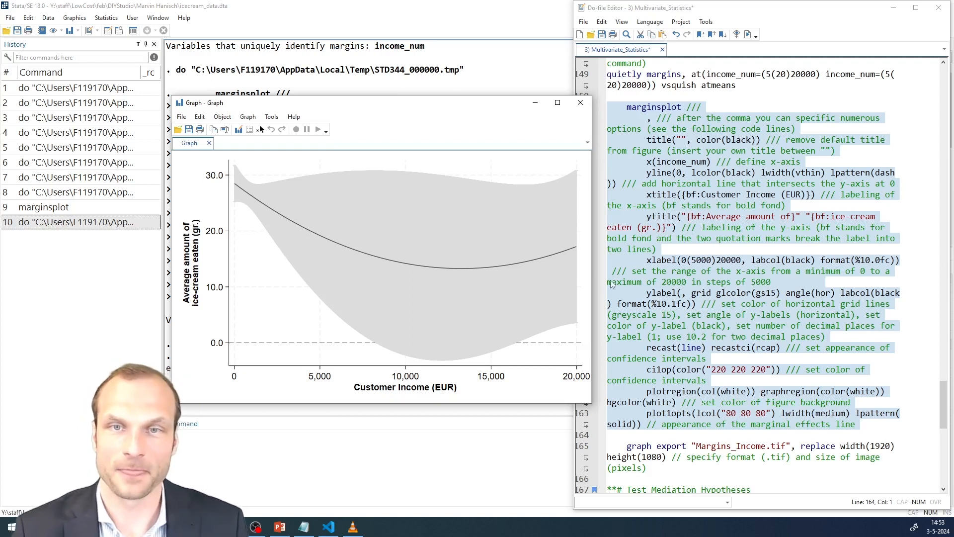
scroll("down", 3)
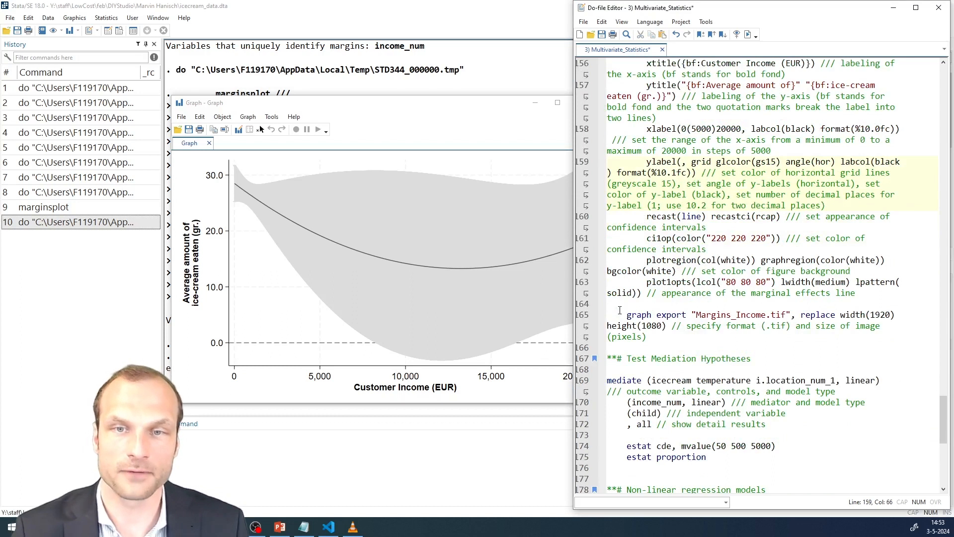